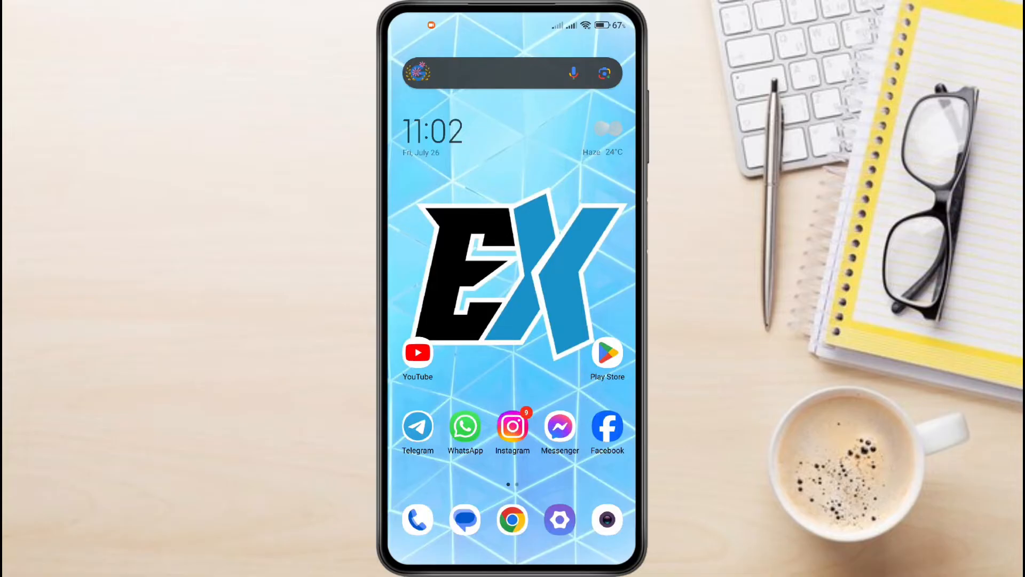
Search the Play Store for 'tapswap' and browse down through the results
click(607, 352)
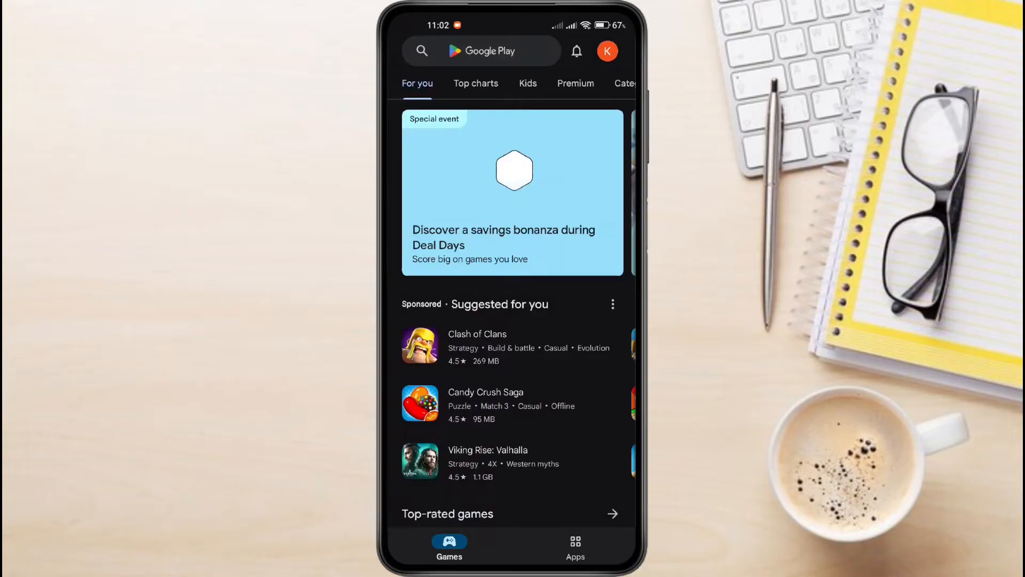
text(tap)
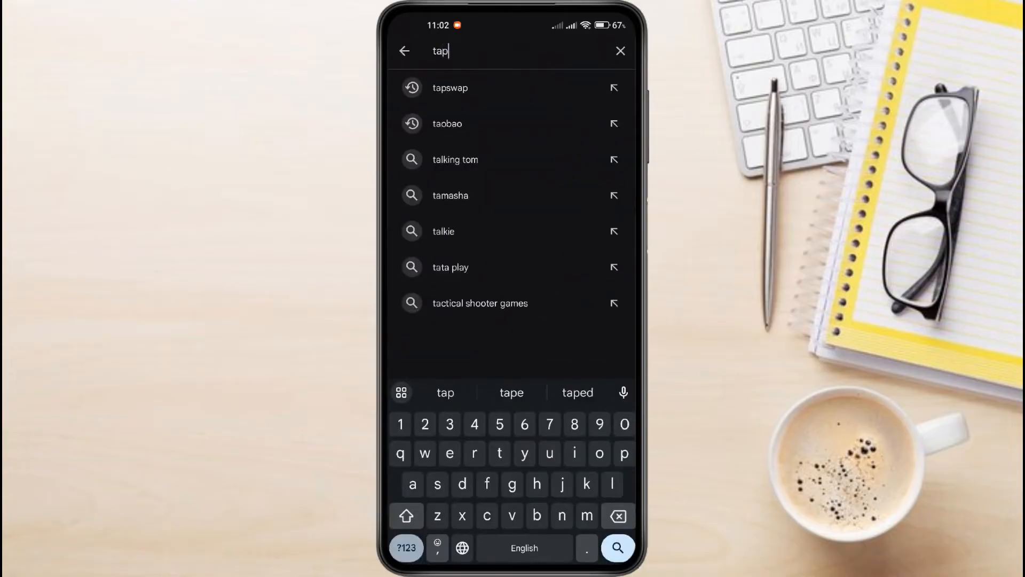
click(450, 88)
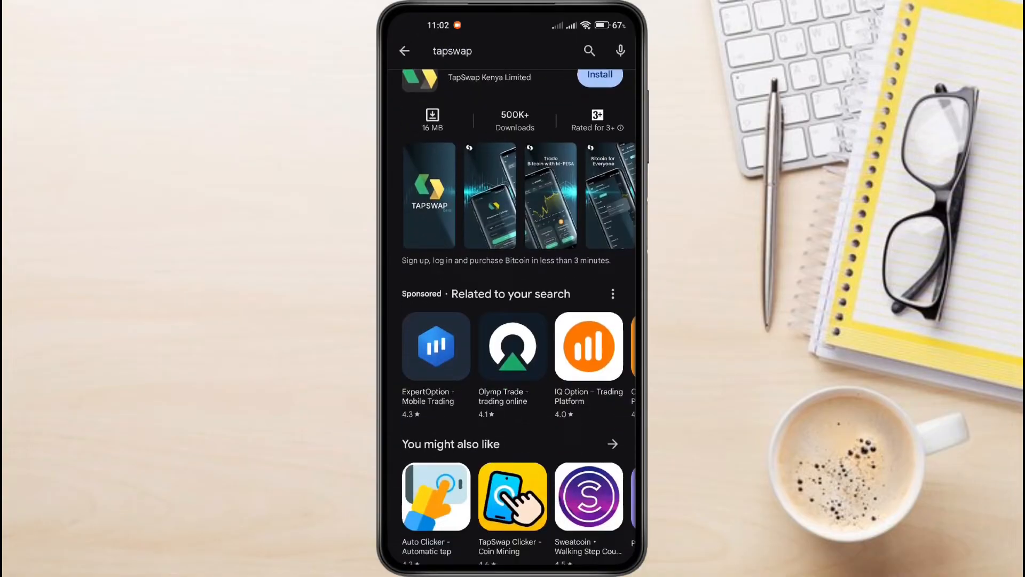
scroll(down, 3)
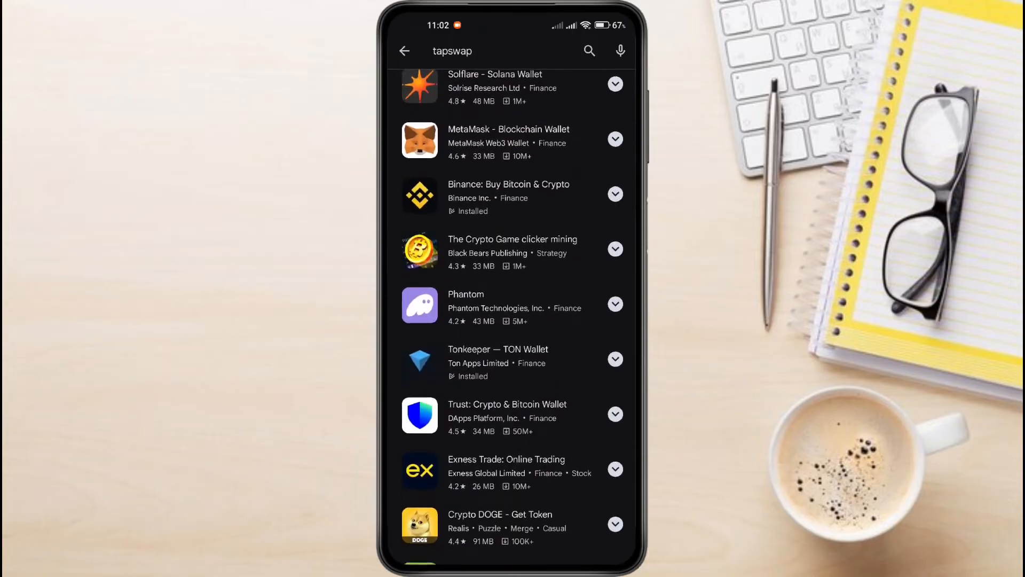
scroll(down, 3)
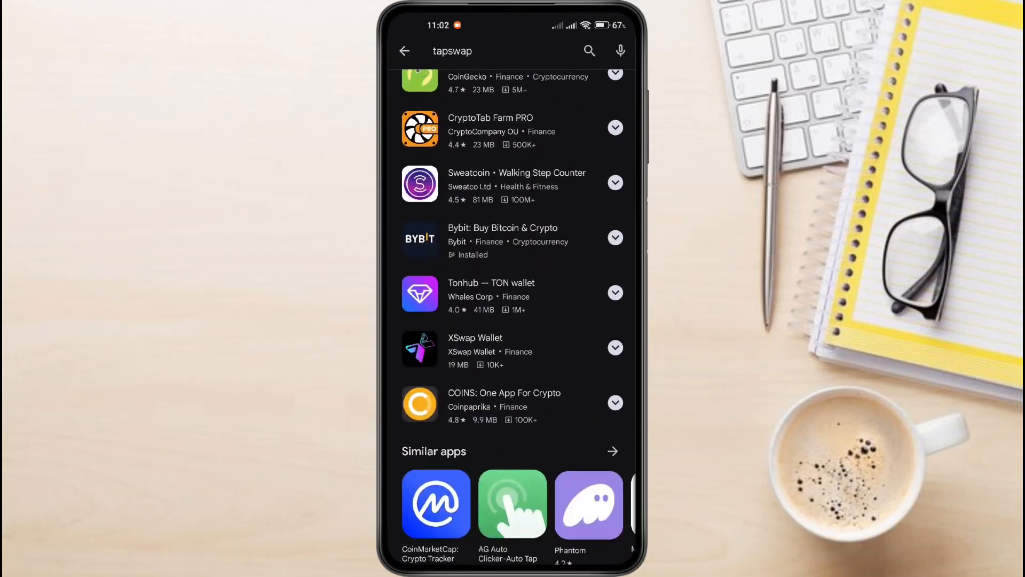
scroll(down, 3)
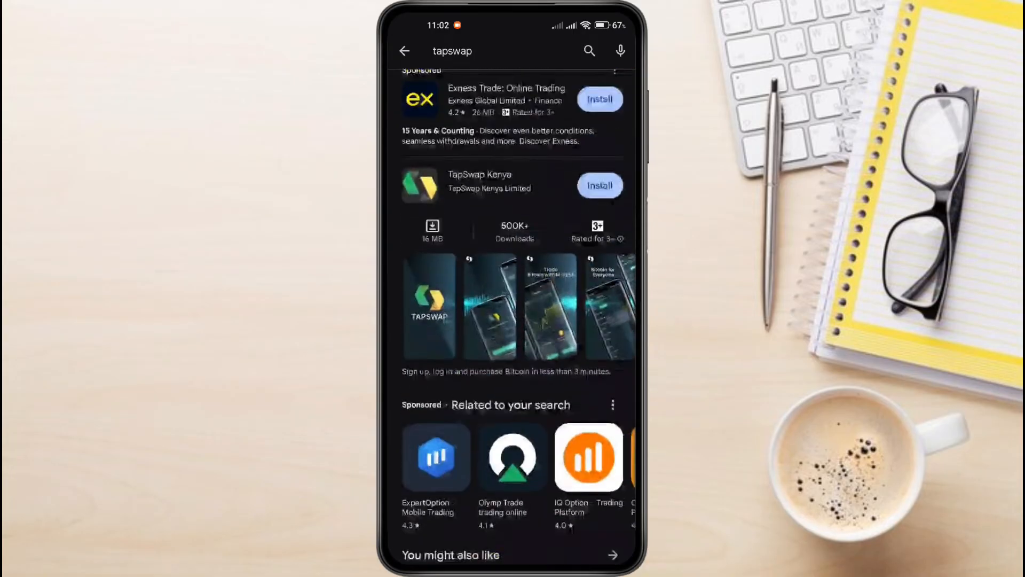
Search again for Telegram and bring up its app page, already installed
click(479, 50)
text(telegram)
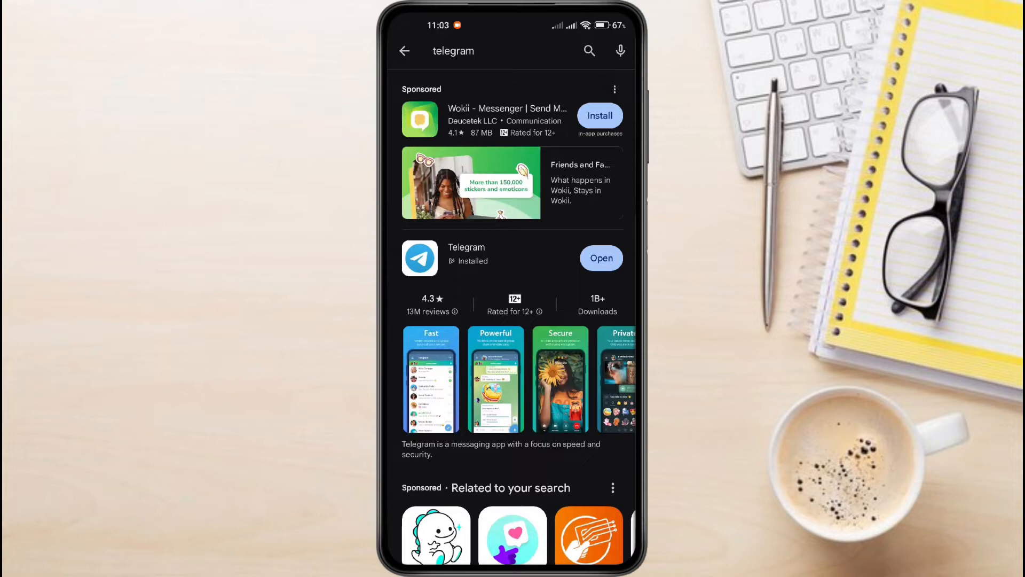
click(466, 254)
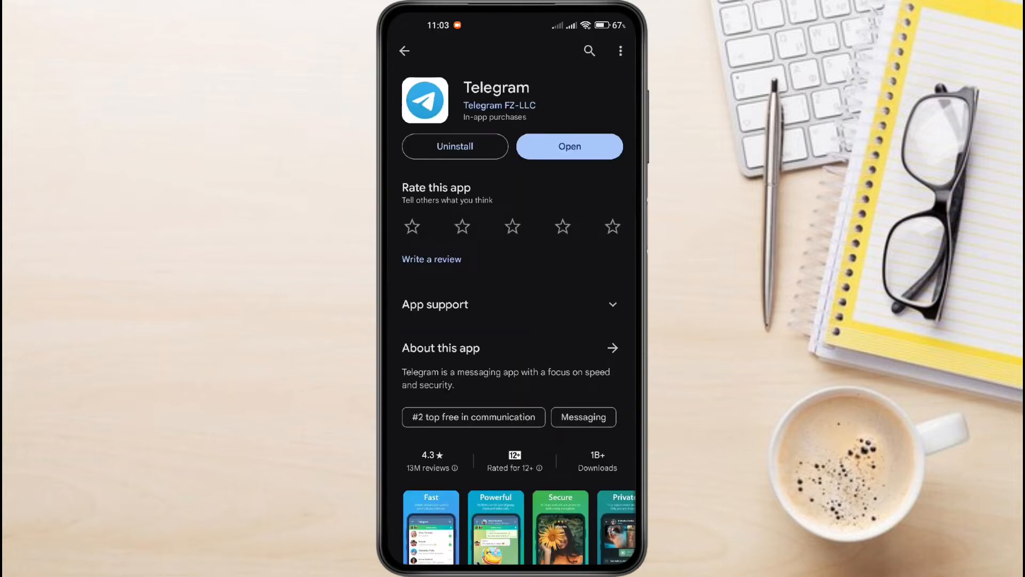
Launch Telegram and find the TapSwap bot by searching 'tapswa'
click(569, 147)
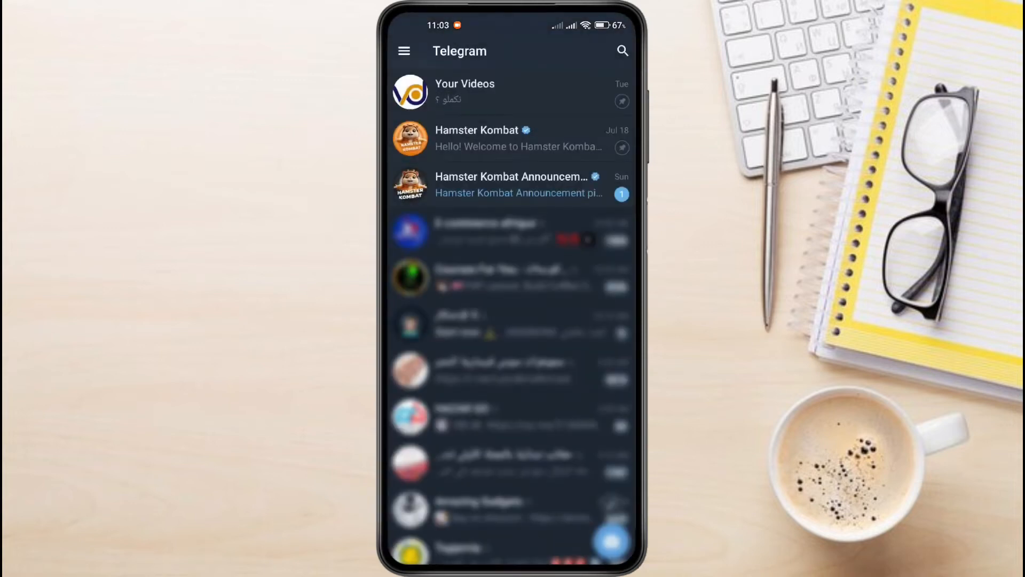
click(621, 51)
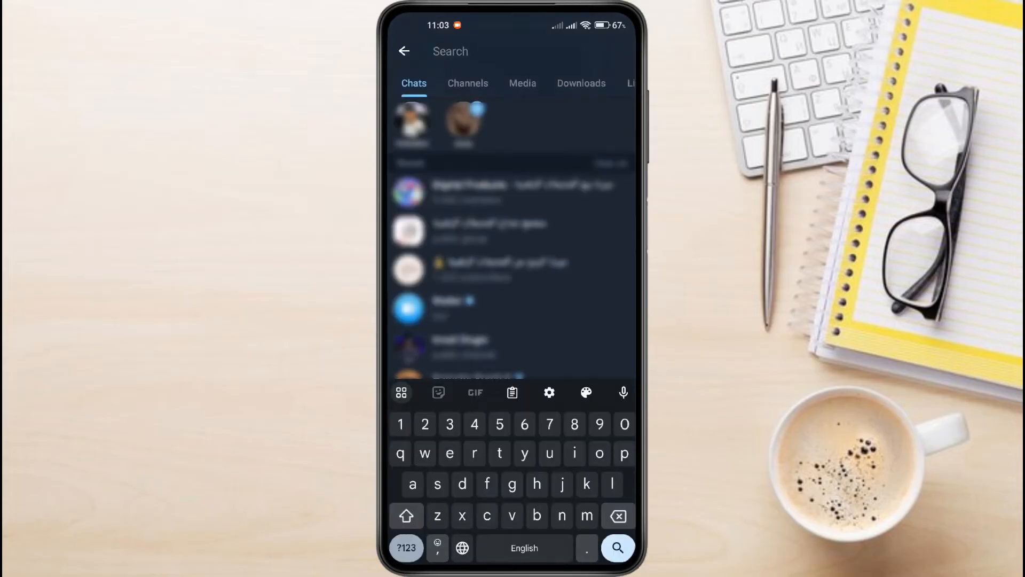
text(tapswap)
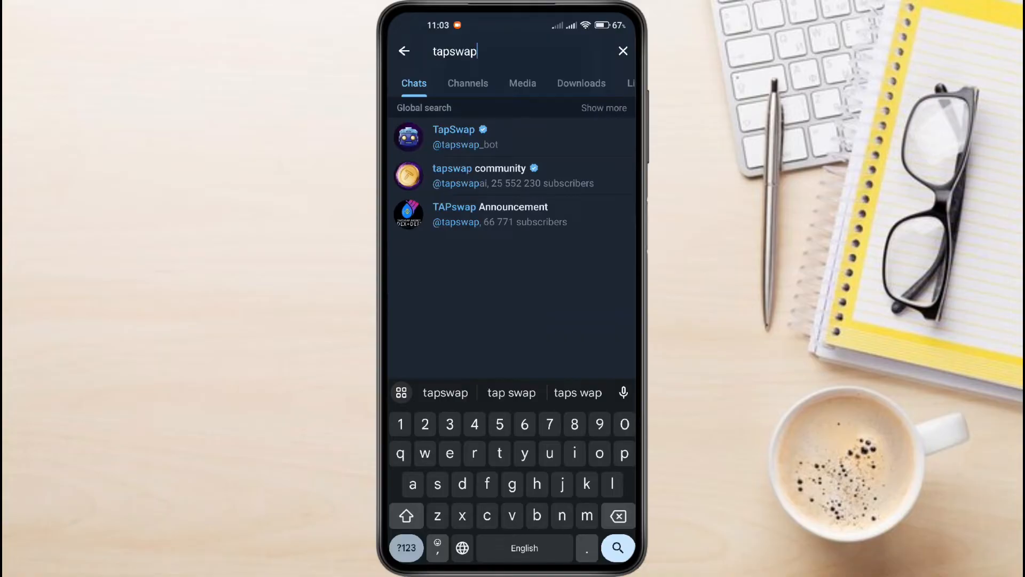
click(454, 137)
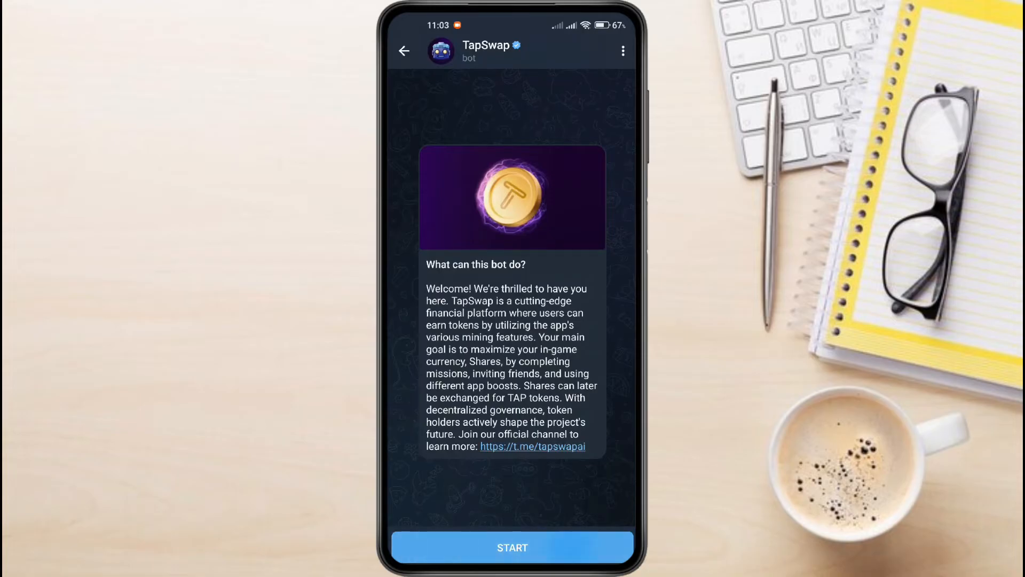
Start the TapSwap bot, hit Play and agree to connect so its web app loads
click(511, 547)
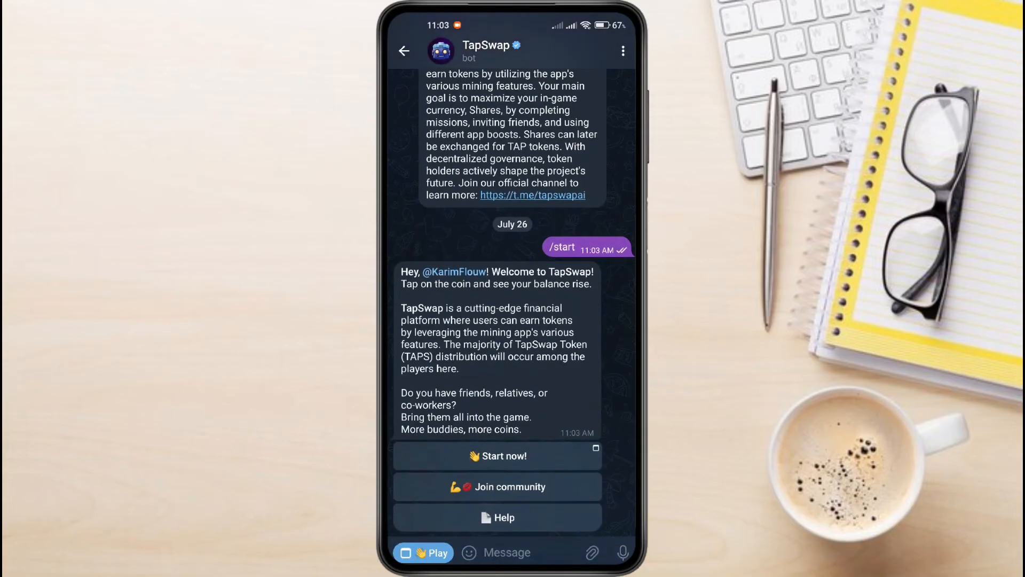
click(498, 454)
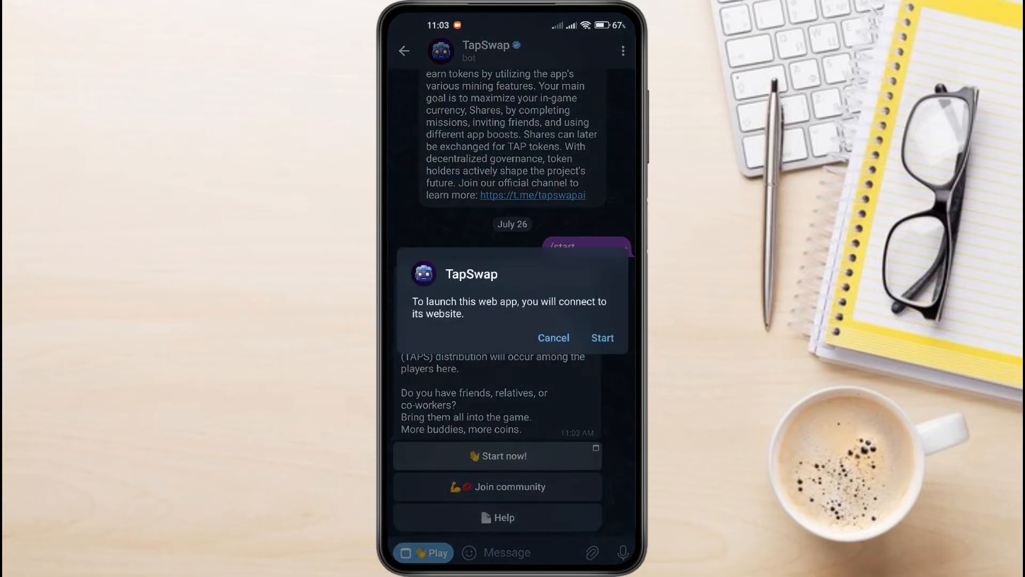
click(602, 337)
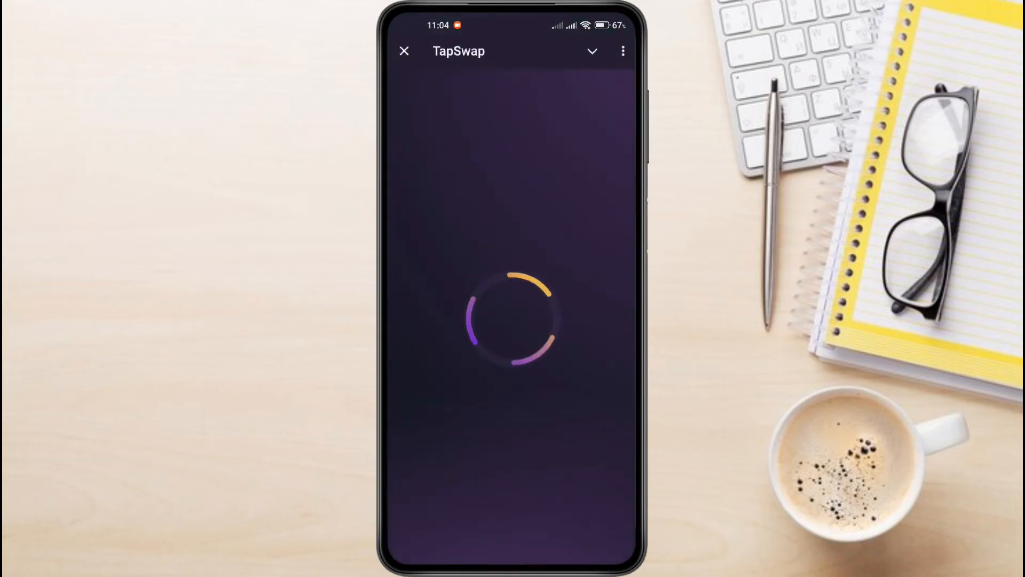
Tap the gold coin repeatedly to raise the balance to 146 and reach Bronze
click(511, 274)
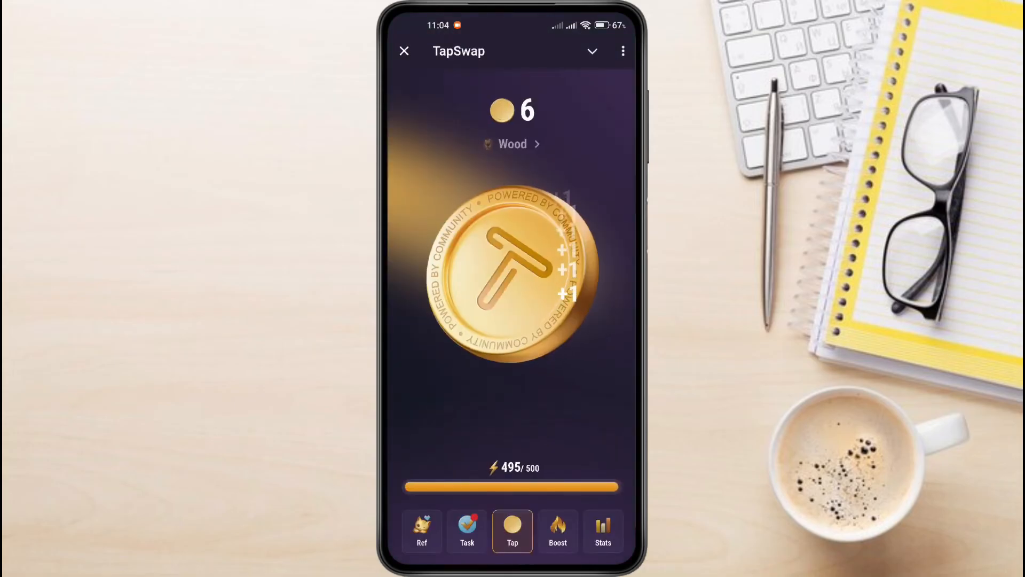
click(511, 274)
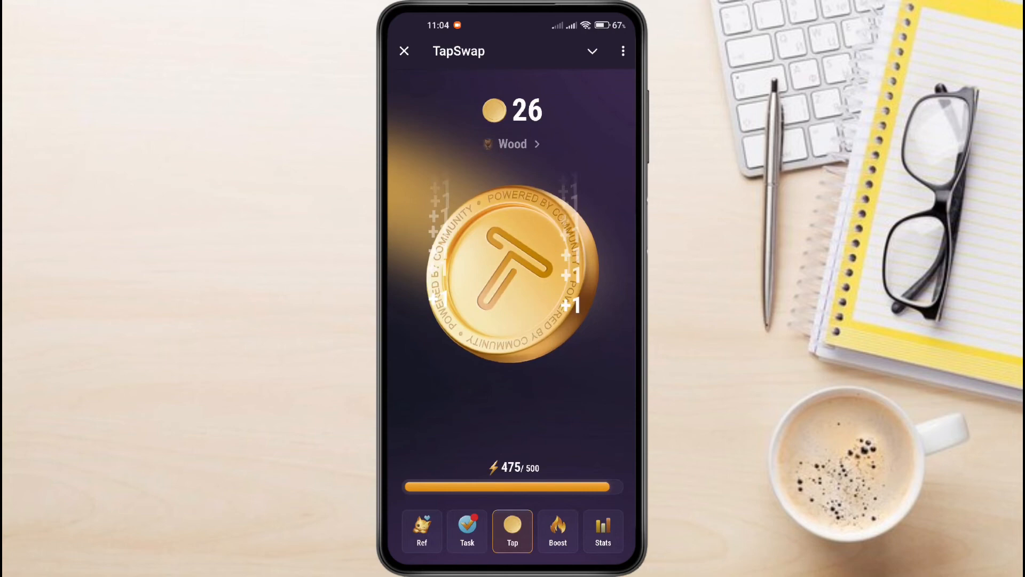
click(511, 277)
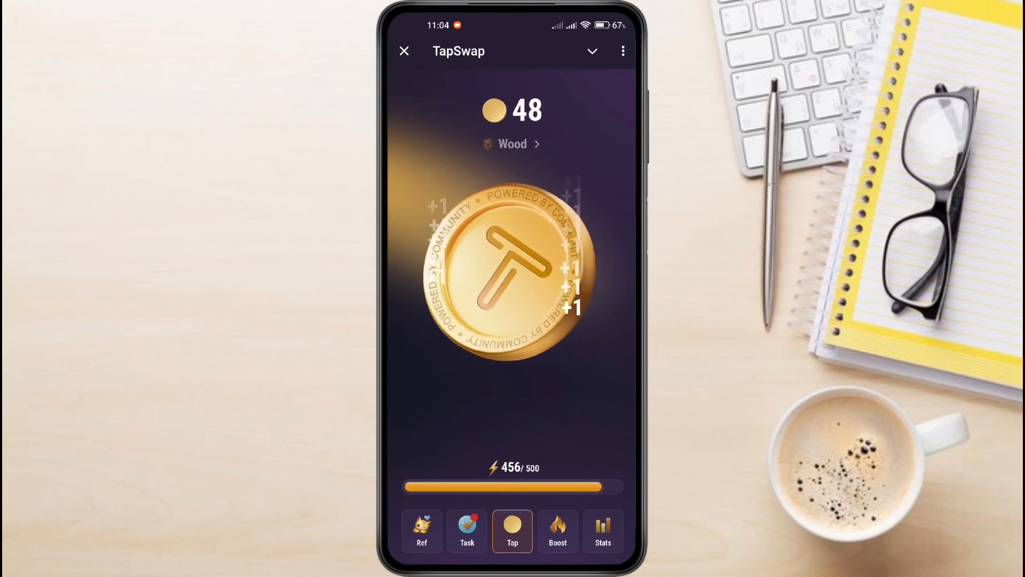
click(467, 531)
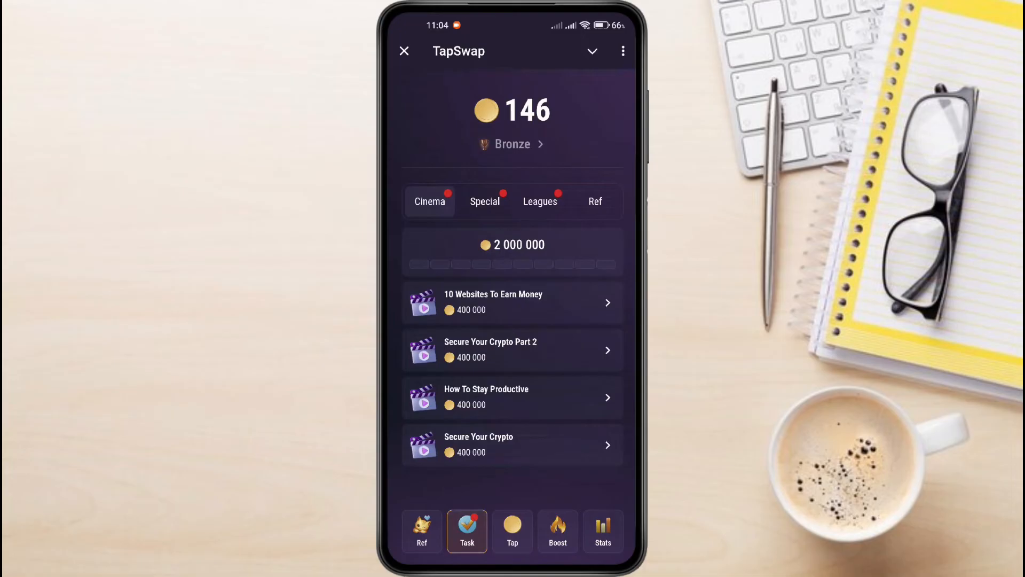
Review the league reward tasks, then bring up the boosters list
click(539, 201)
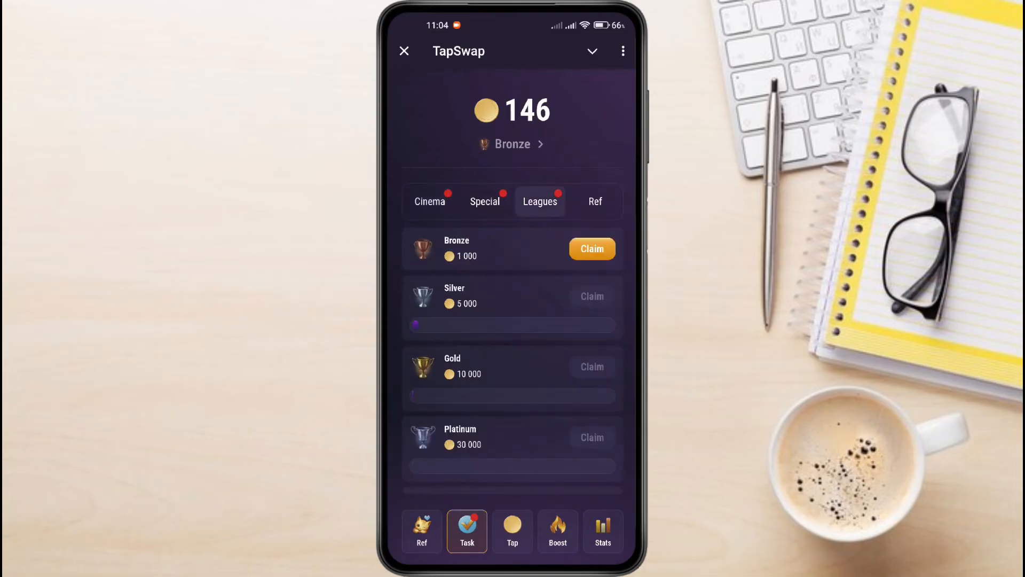
click(558, 532)
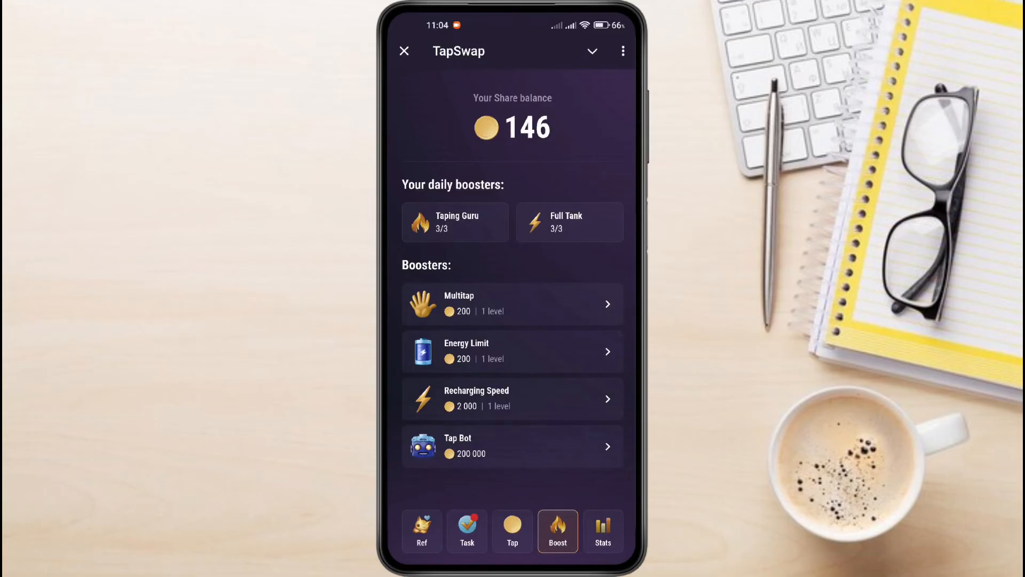
Return to the coin screen and keep tapping until the balance reaches 245
click(513, 531)
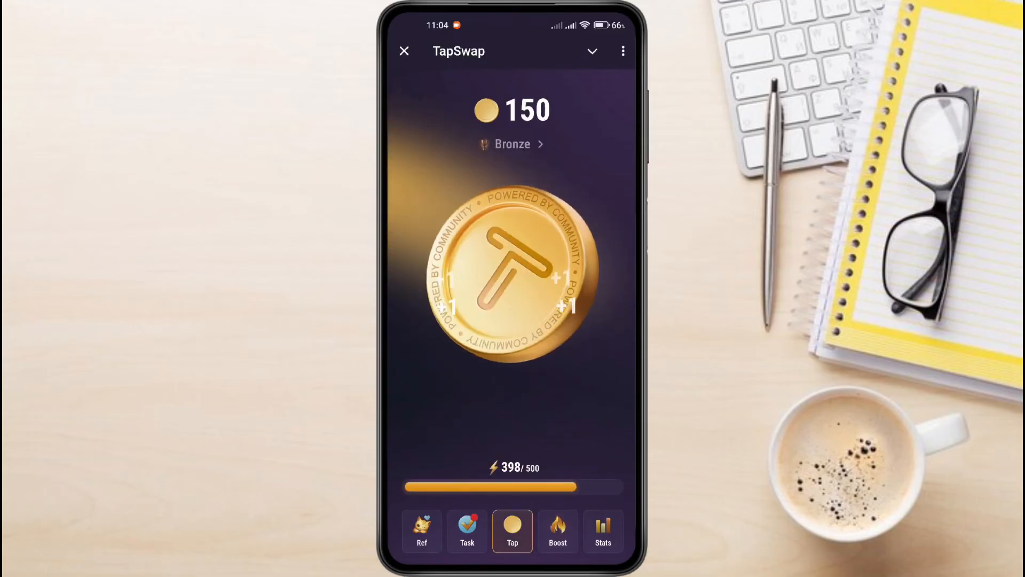
click(512, 275)
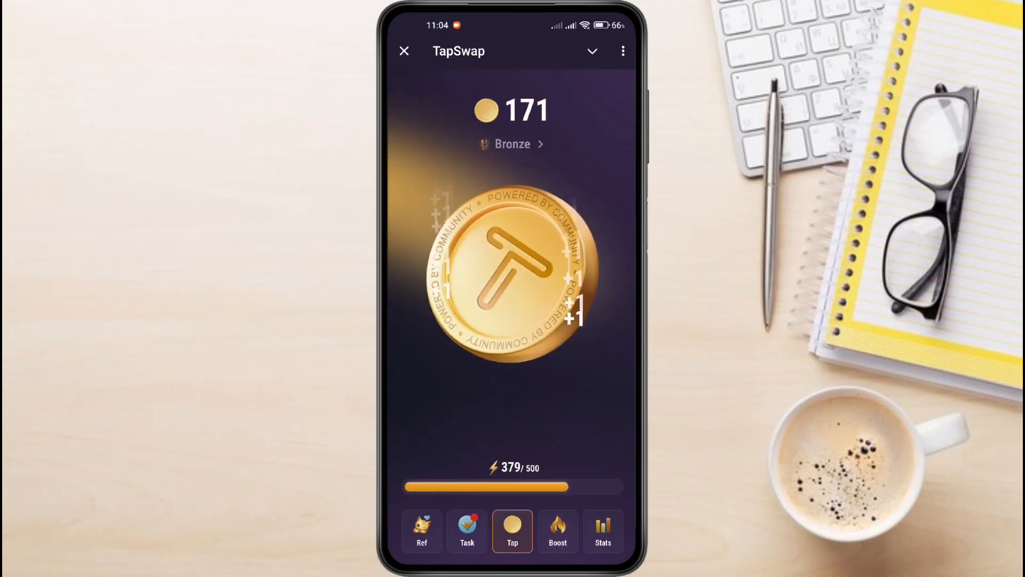
click(512, 275)
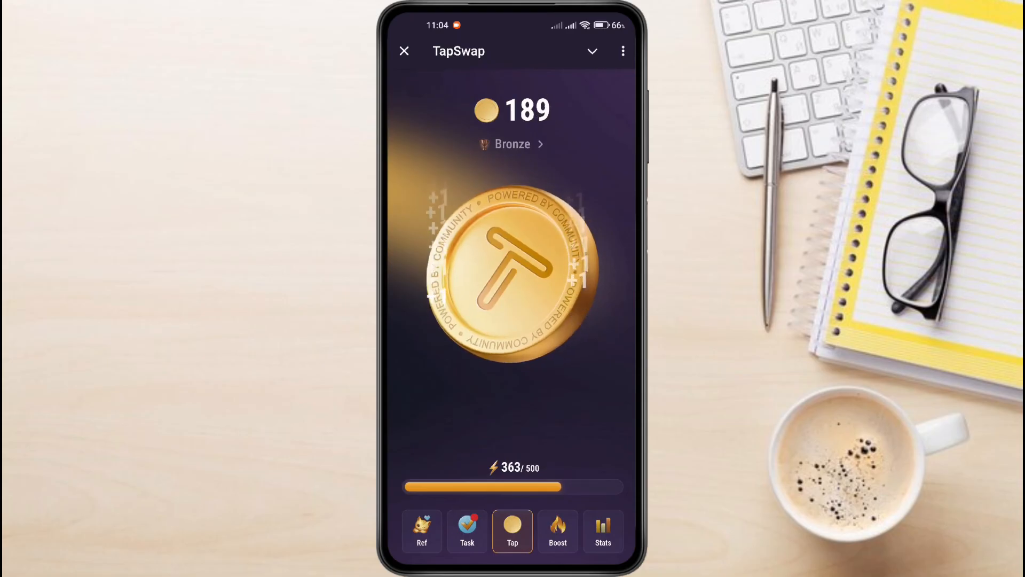
click(512, 273)
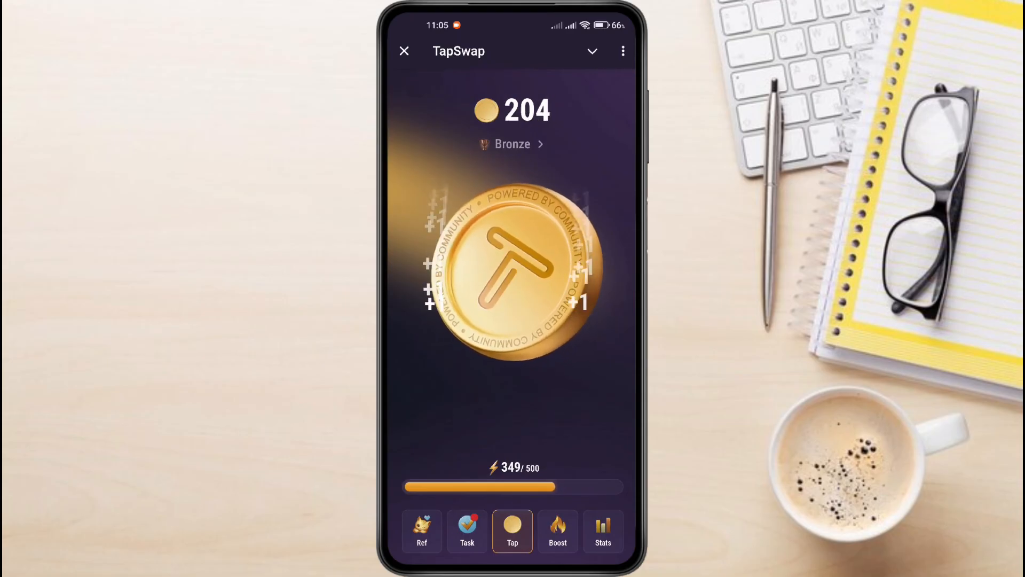
click(512, 275)
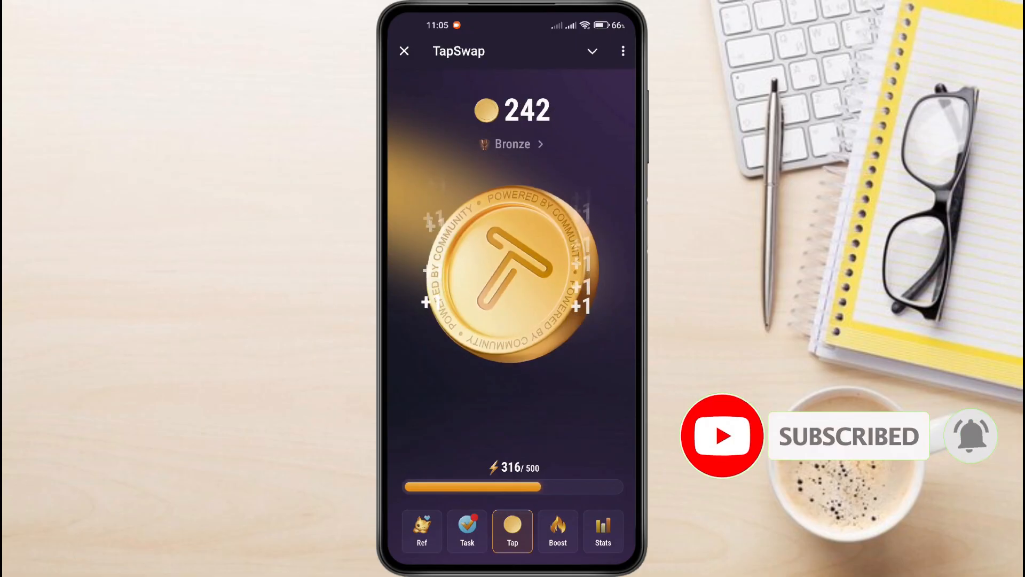
click(517, 273)
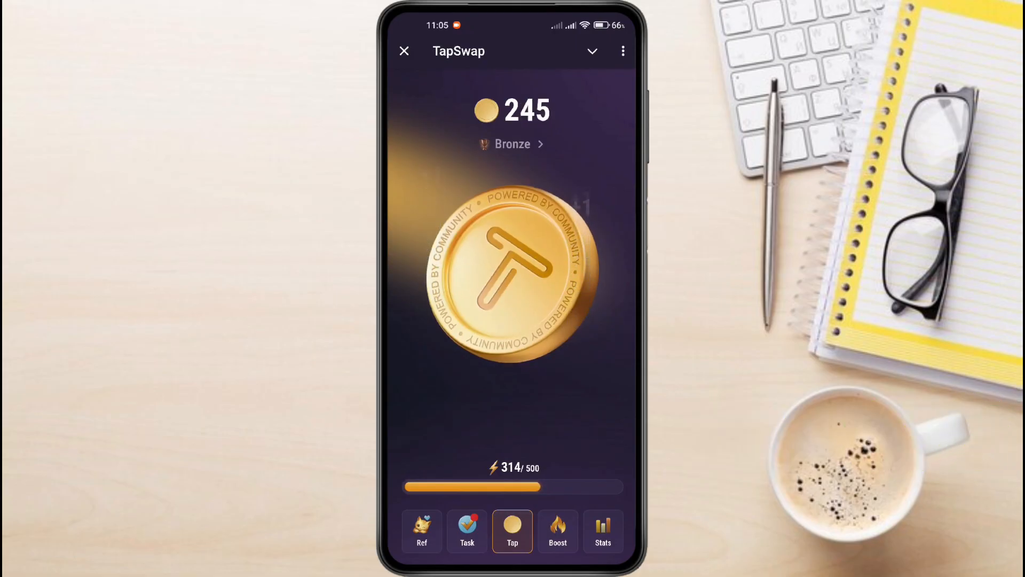